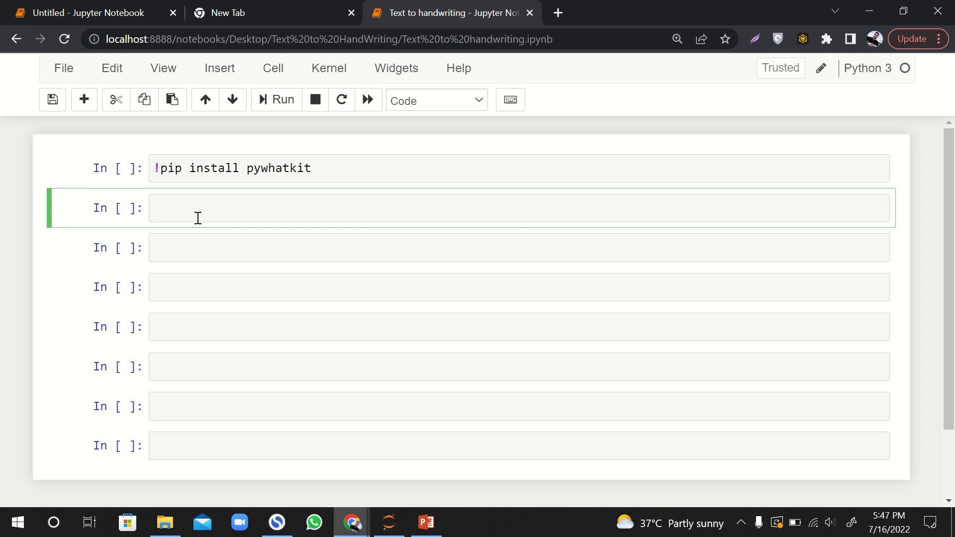
mouse_move(238, 243)
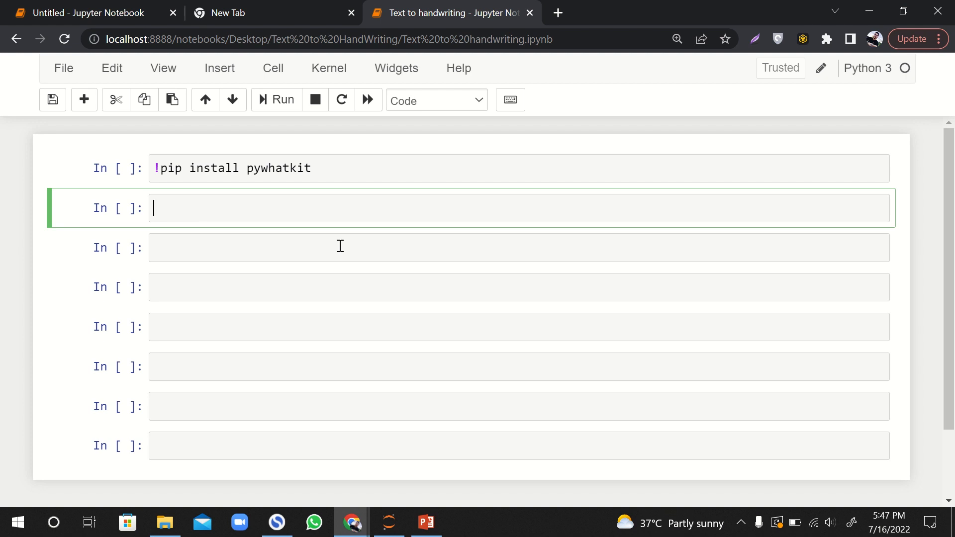
Step: Type 'import pywhatkit' in the second cell below the pip install cell and run it
text(import)
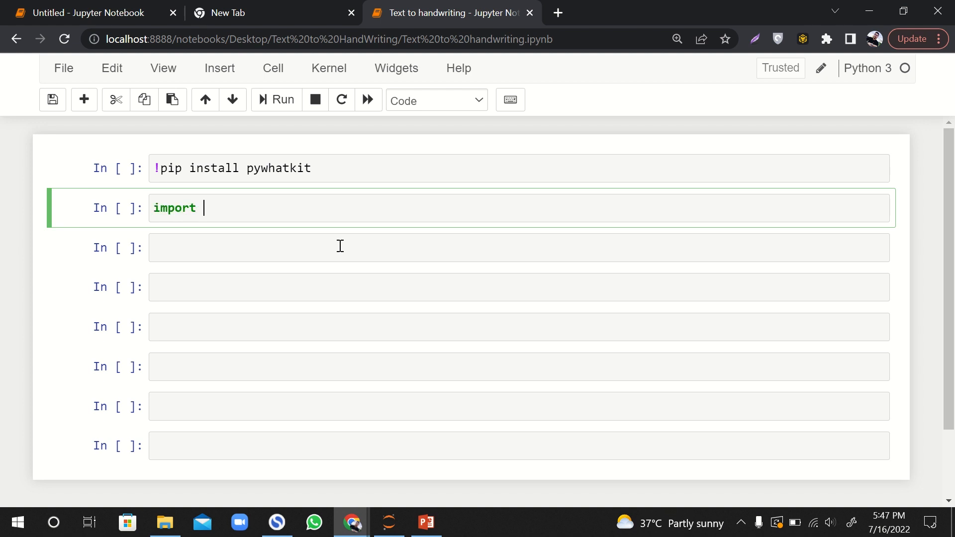
text(pywhatkit)
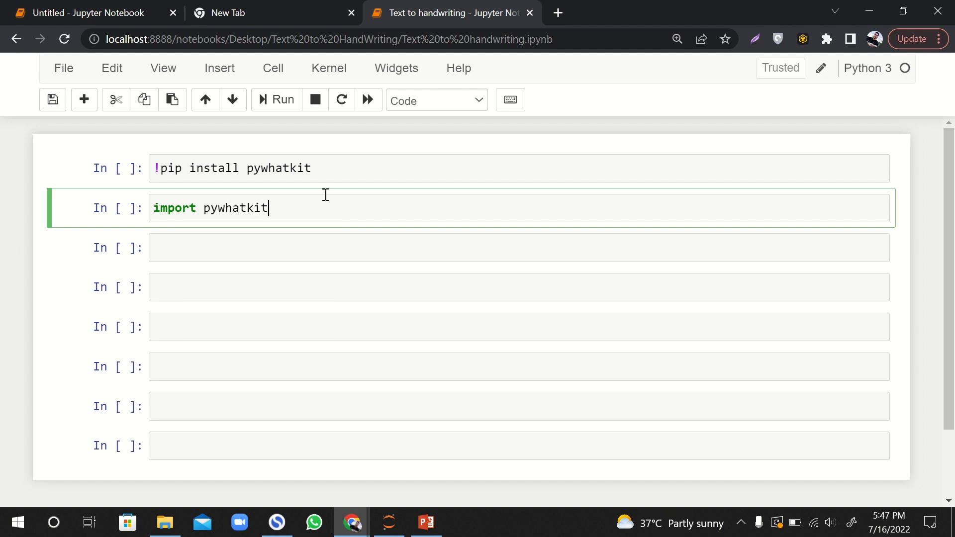
double_click(278, 168)
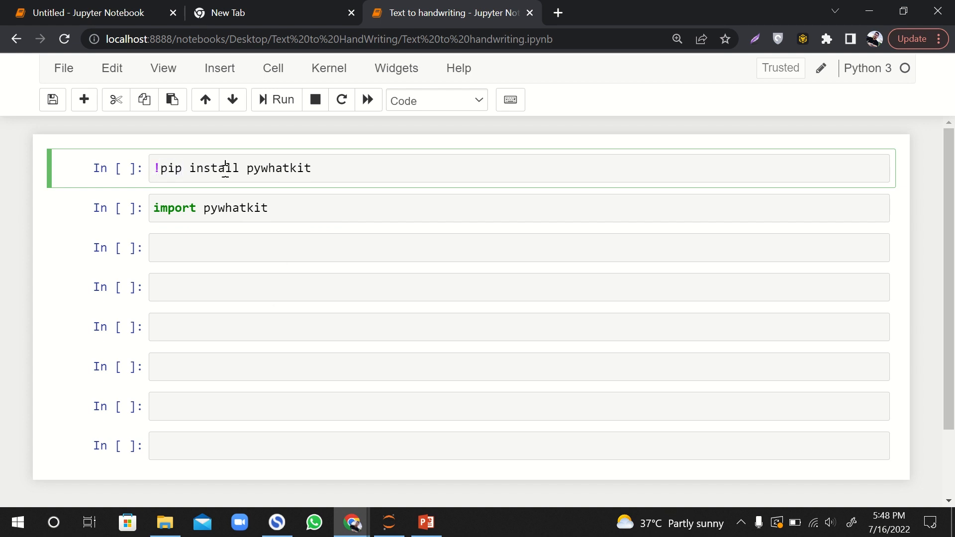
click(294, 208)
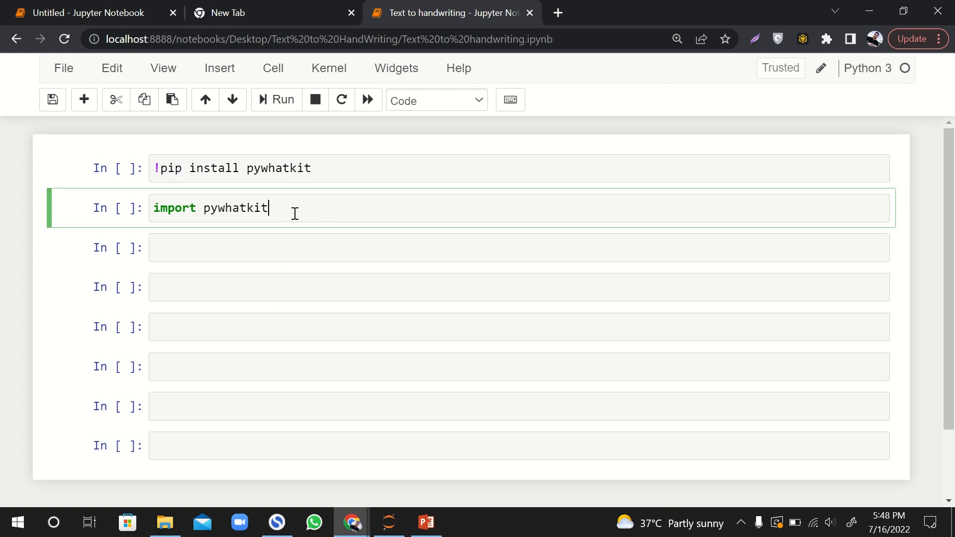
click(275, 99)
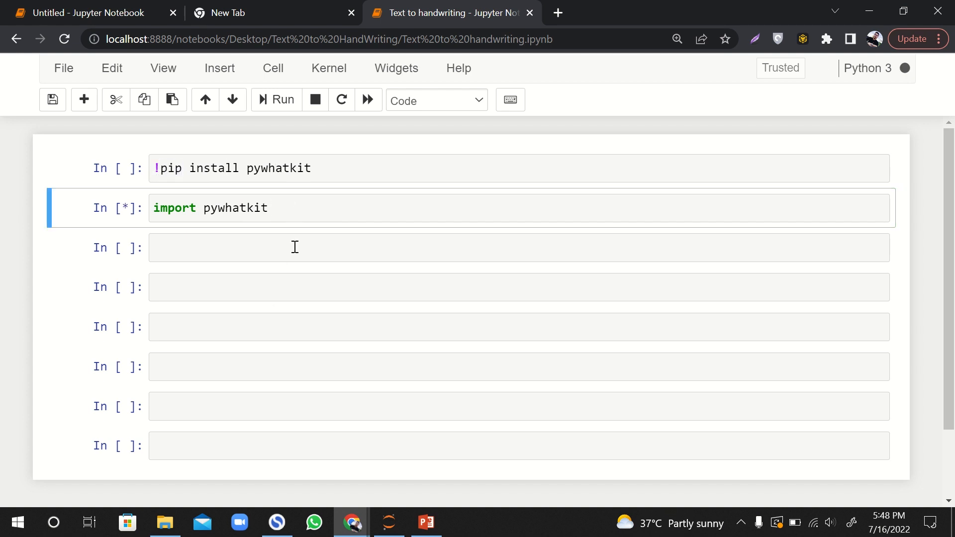
Step: Write text = input("Enter the text"), run it, and answer the prompt with 'Name'
text(i)
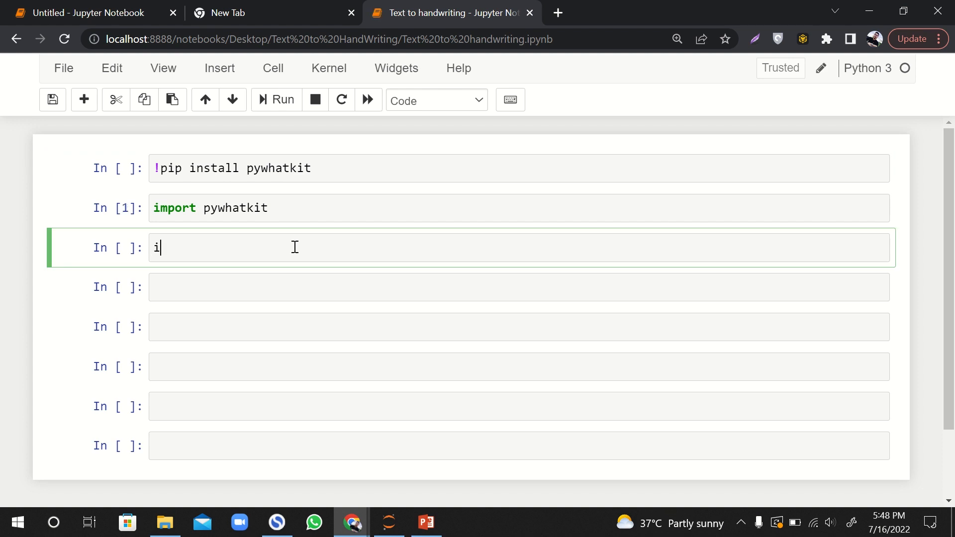
text(text = in)
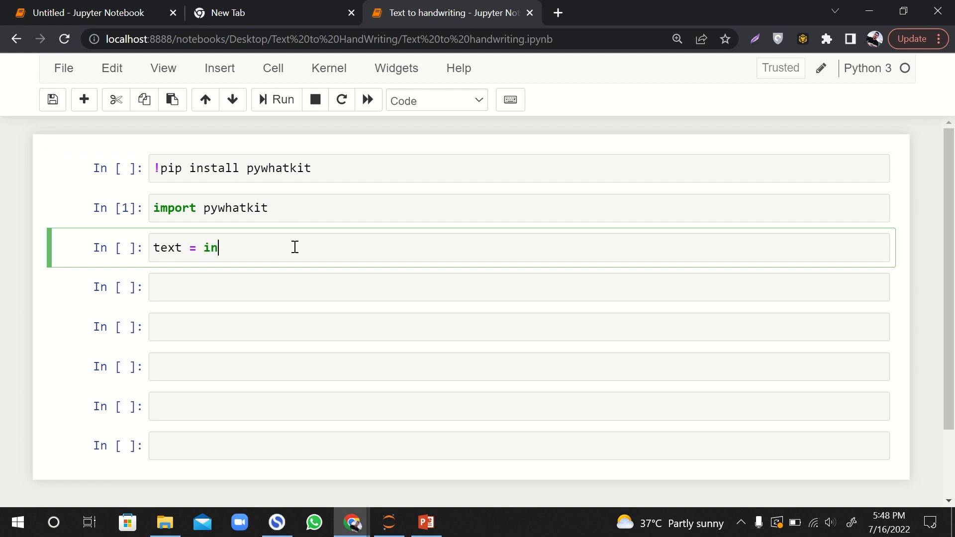
text(put())
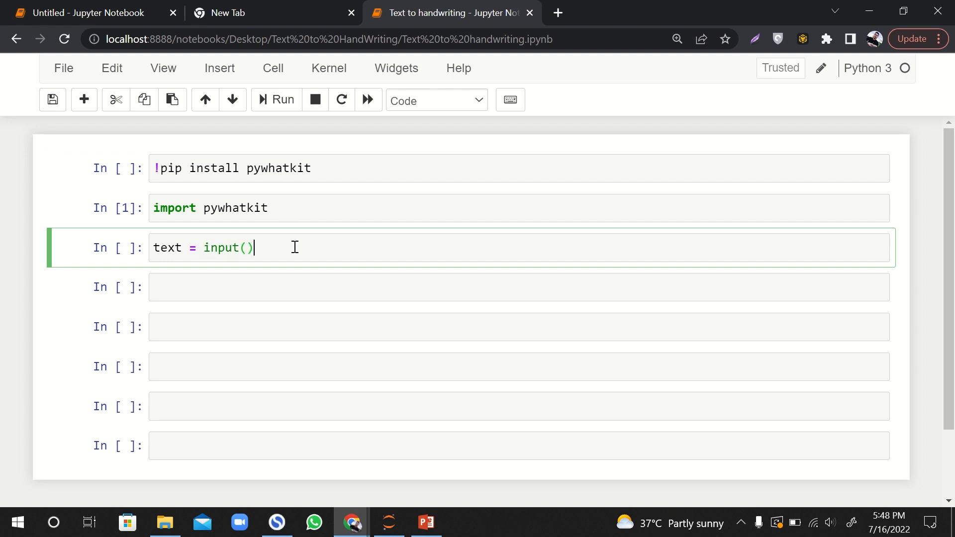
click(247, 247)
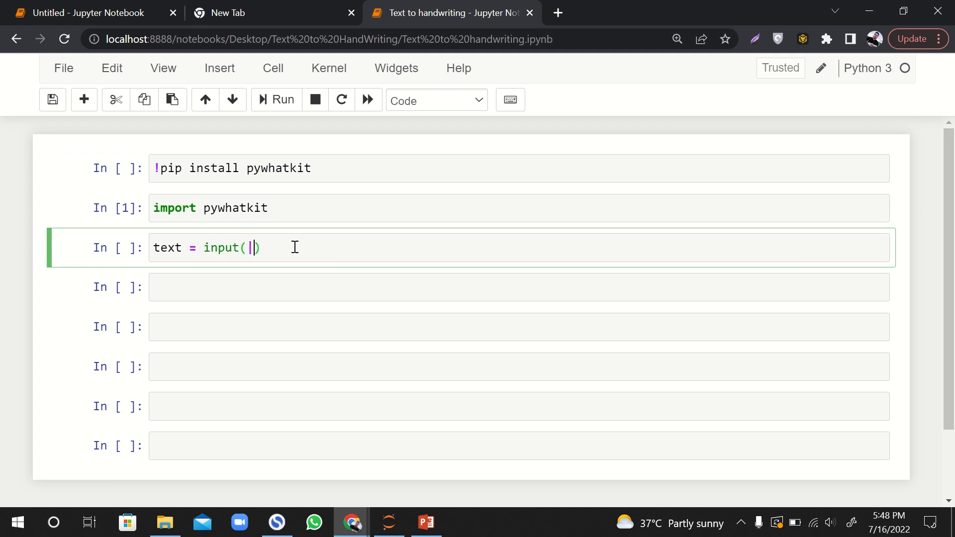
text("Enter the text)
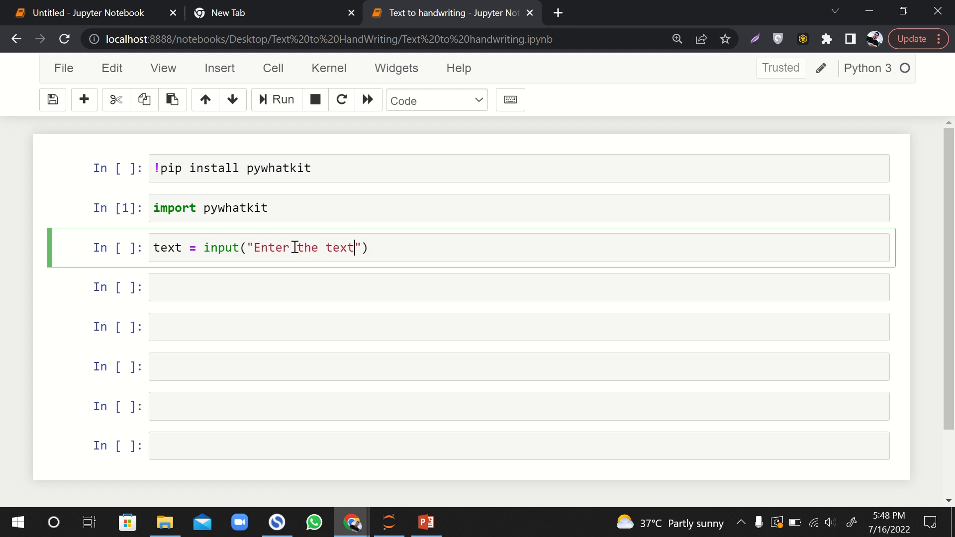
click(276, 100)
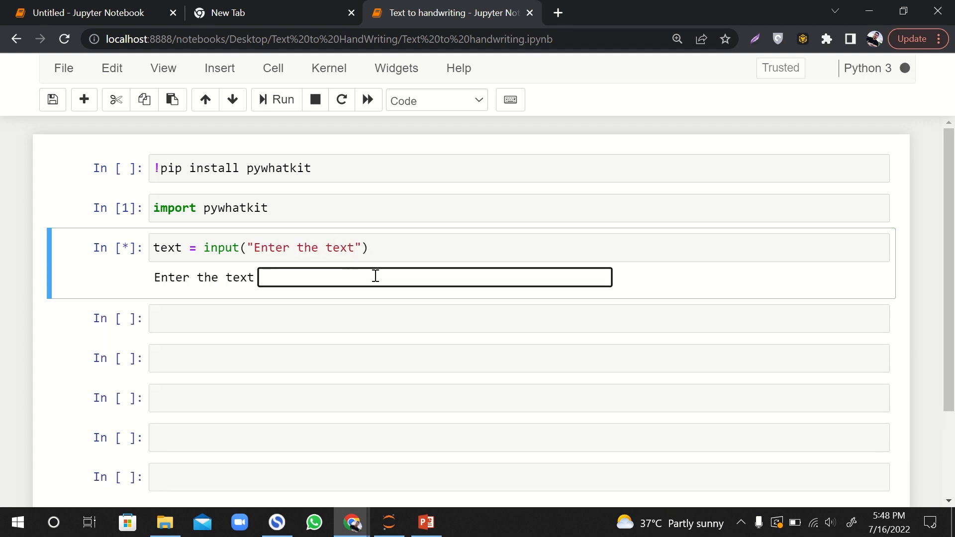
text(Name)
click(519, 318)
text(text)
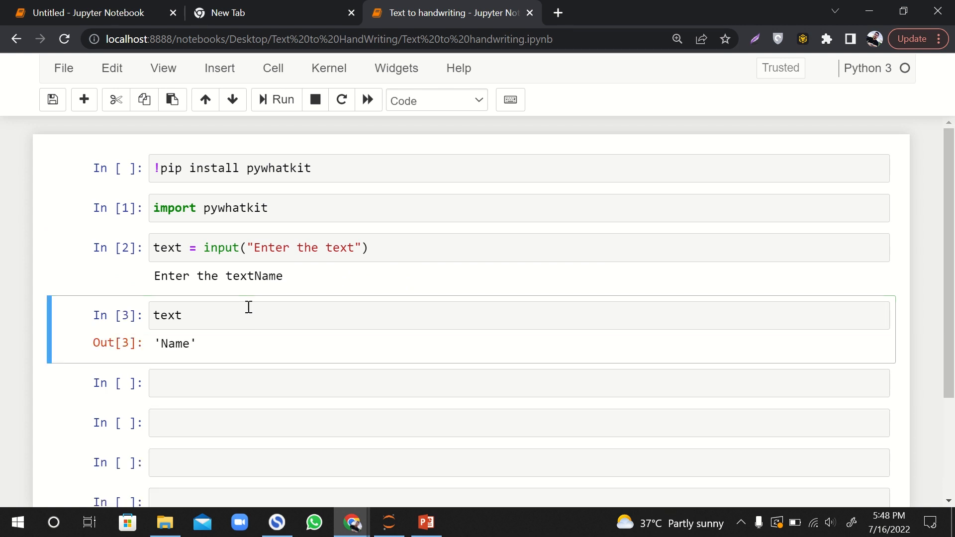
Step: Write pywhatkit.text_to_handwriting(text, save_to="") in the third cell
double_click(166, 315)
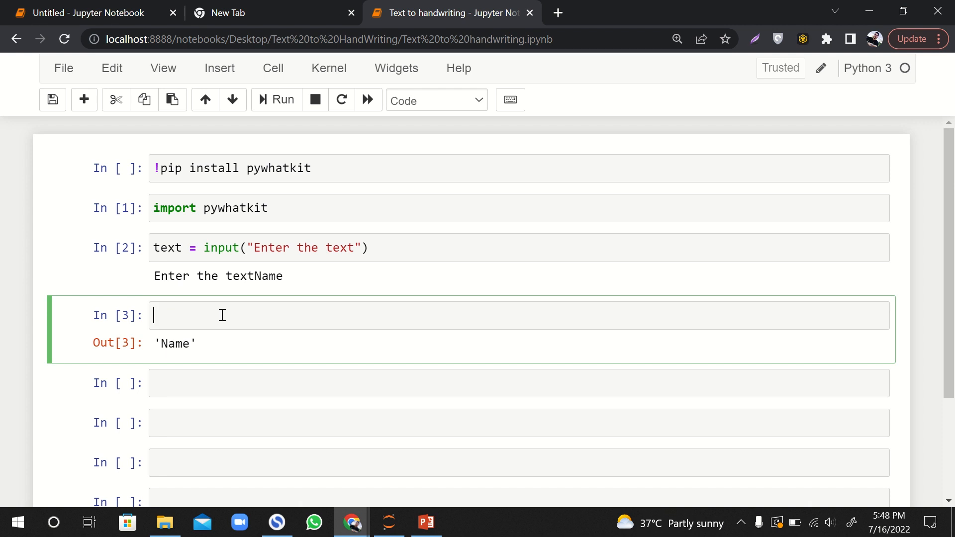
text(p)
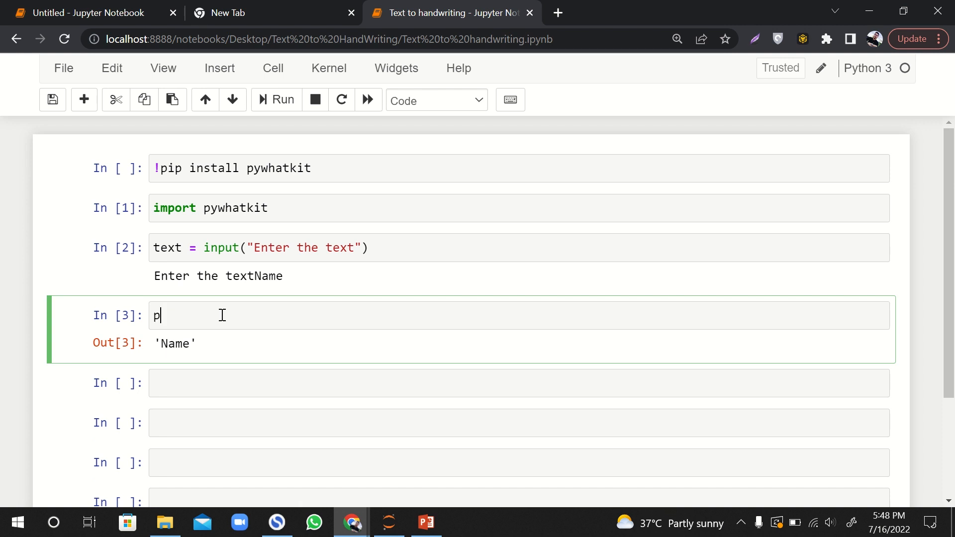
text(ywhatkit)
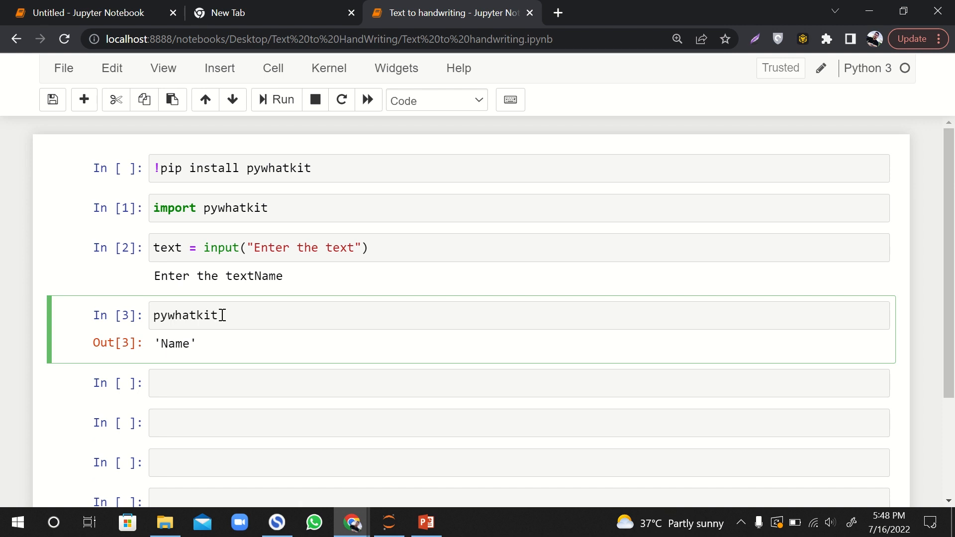
text(.text)
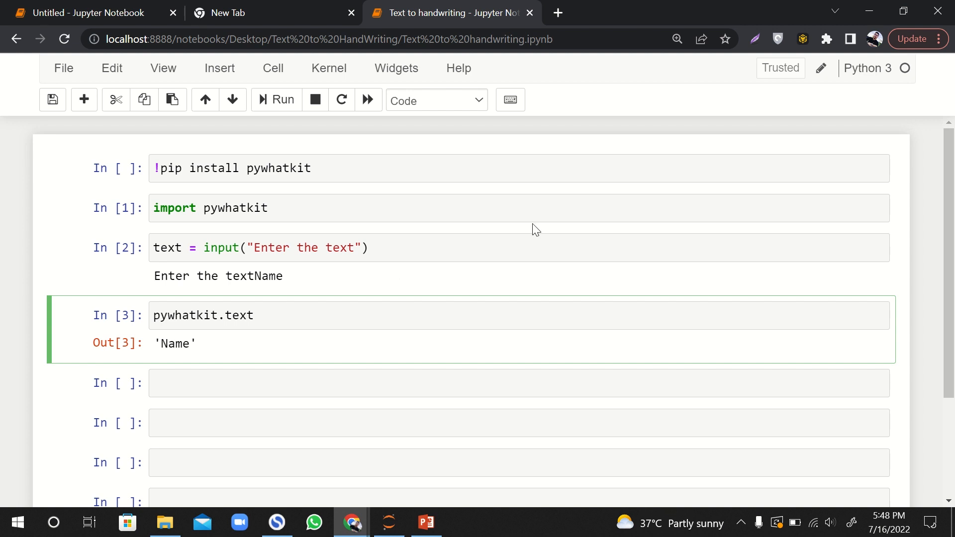
text(_to_handwriting())
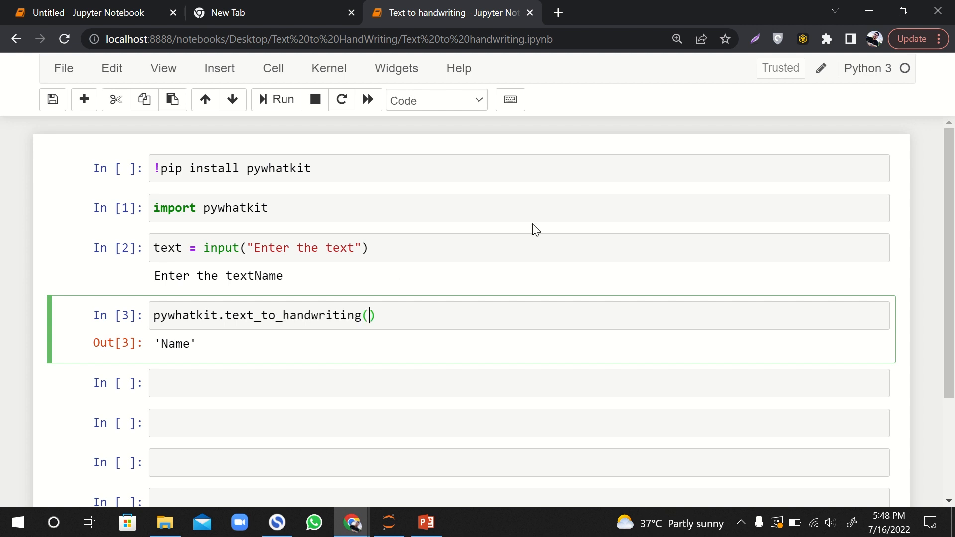
text(text,)
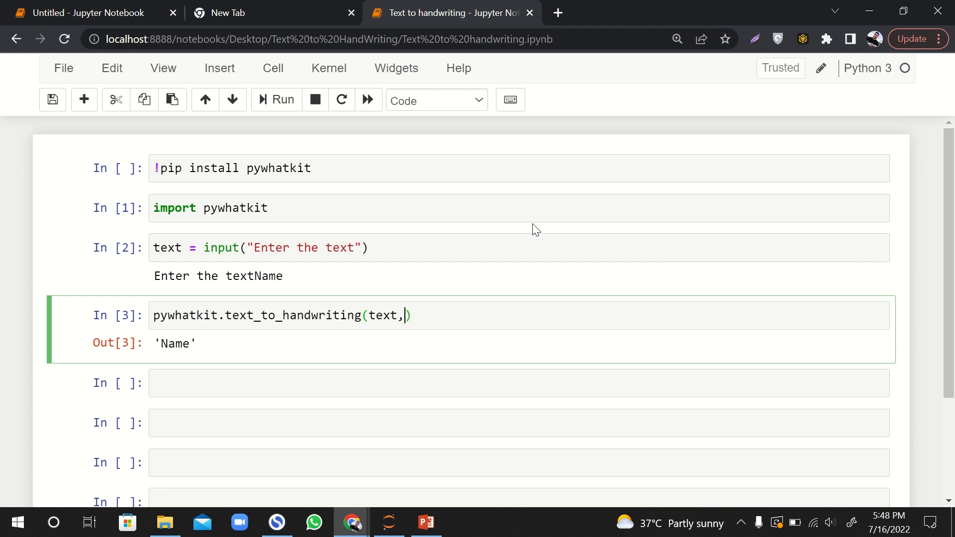
text(sa)
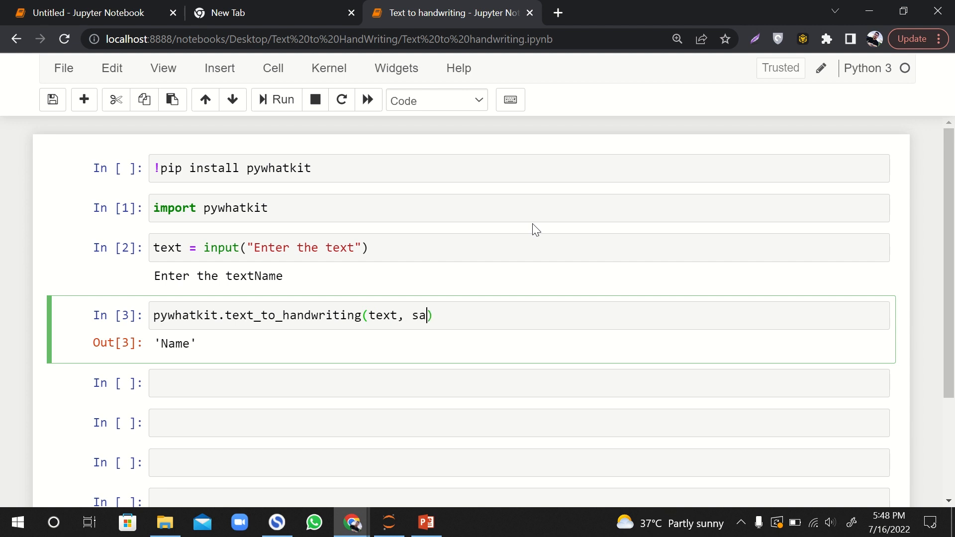
text(ve_to=)
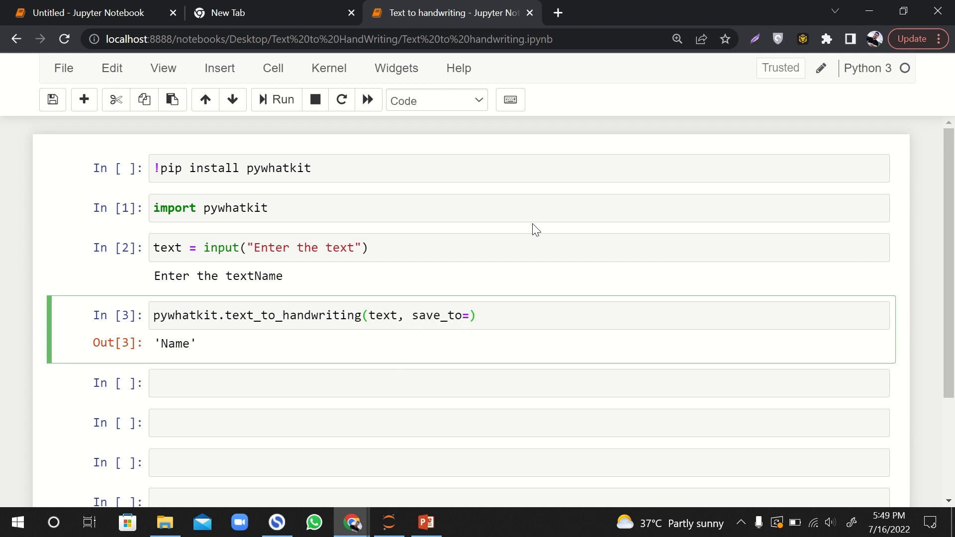
text("")
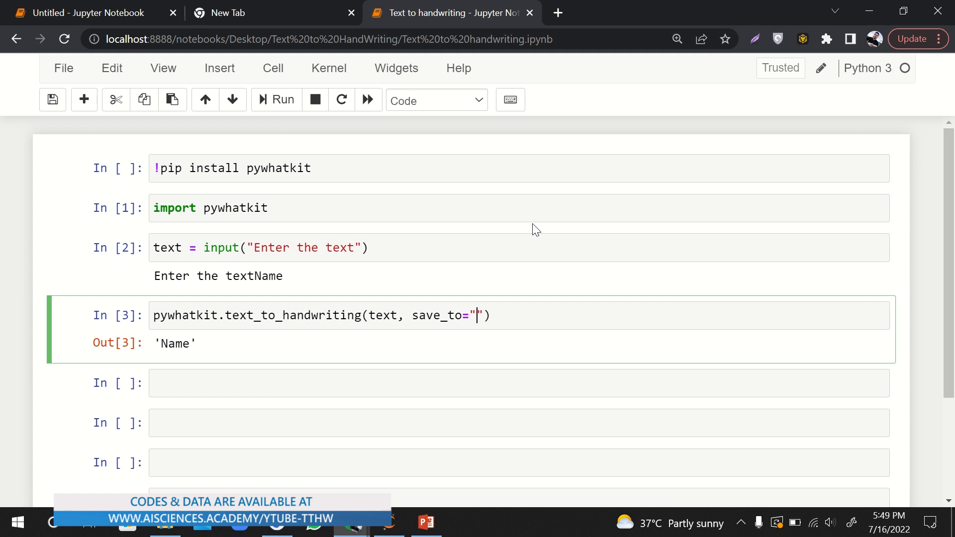
Step: Set save_to to "handwriting.png" and add rgb=[0,0,0] to the call
text(handw)
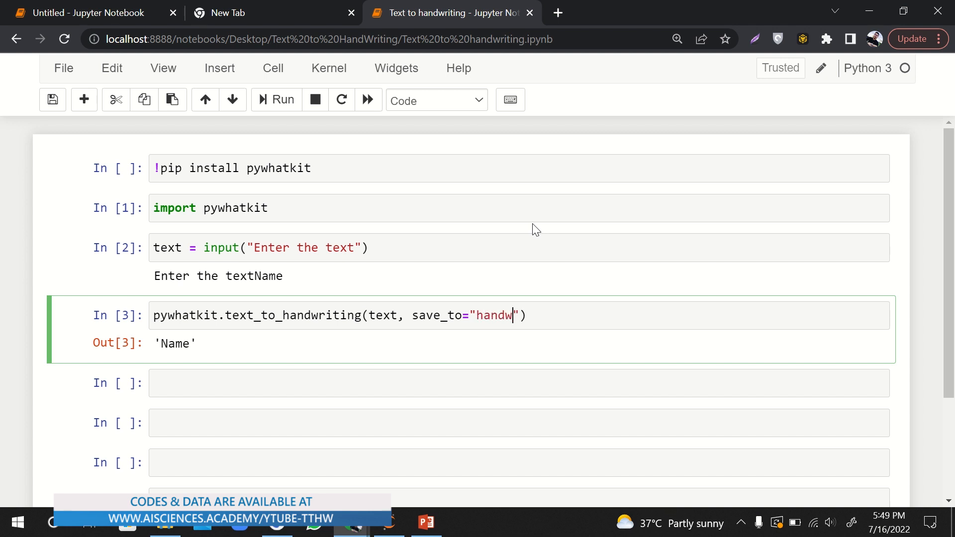
text(riting)
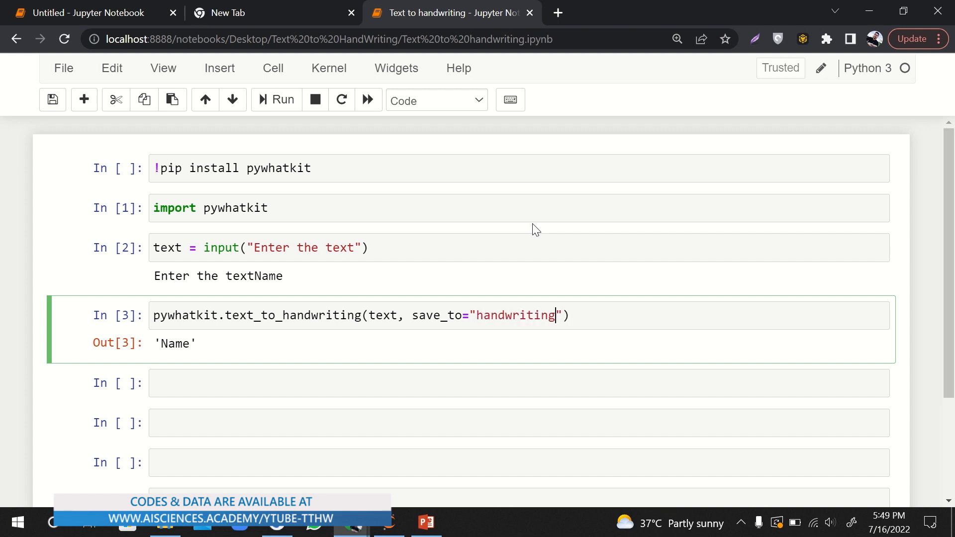
text(.png",)
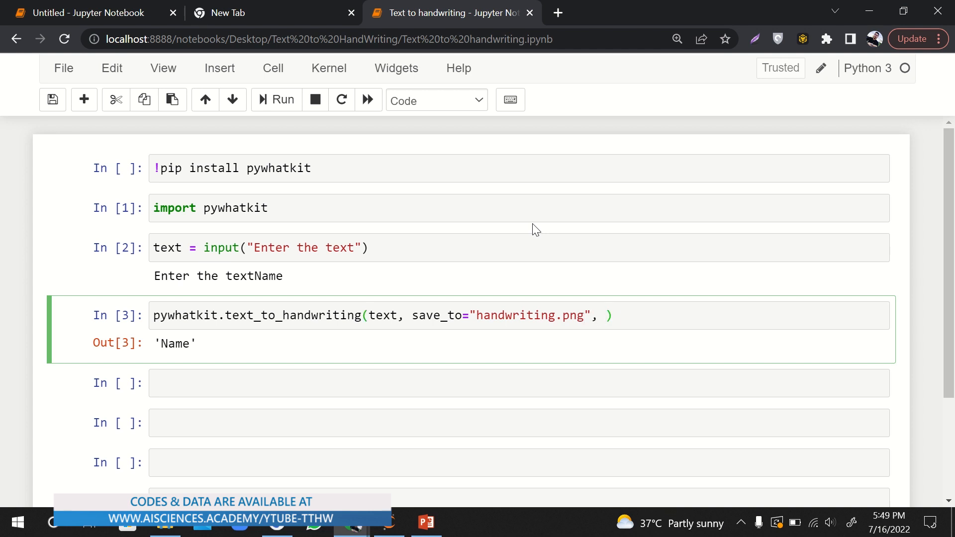
text(rg)
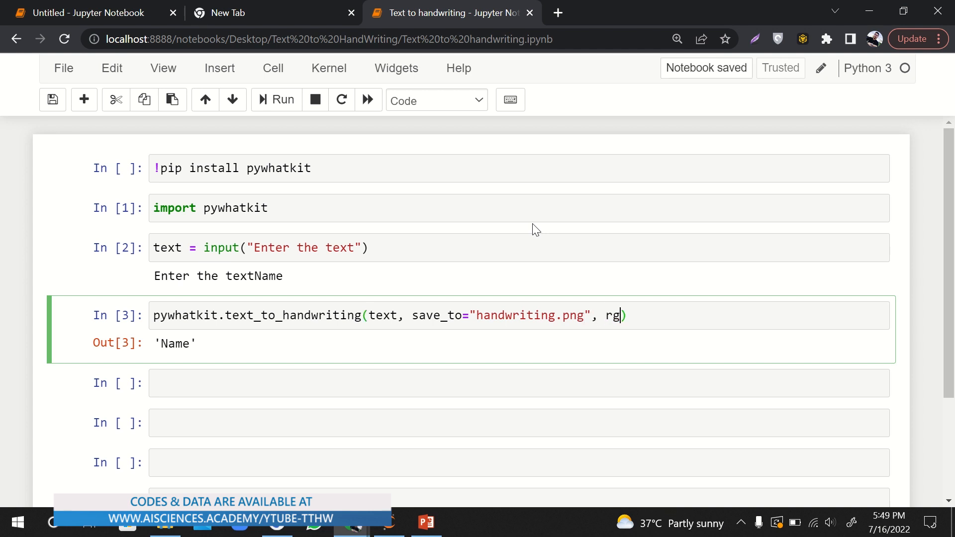
text(b=[])
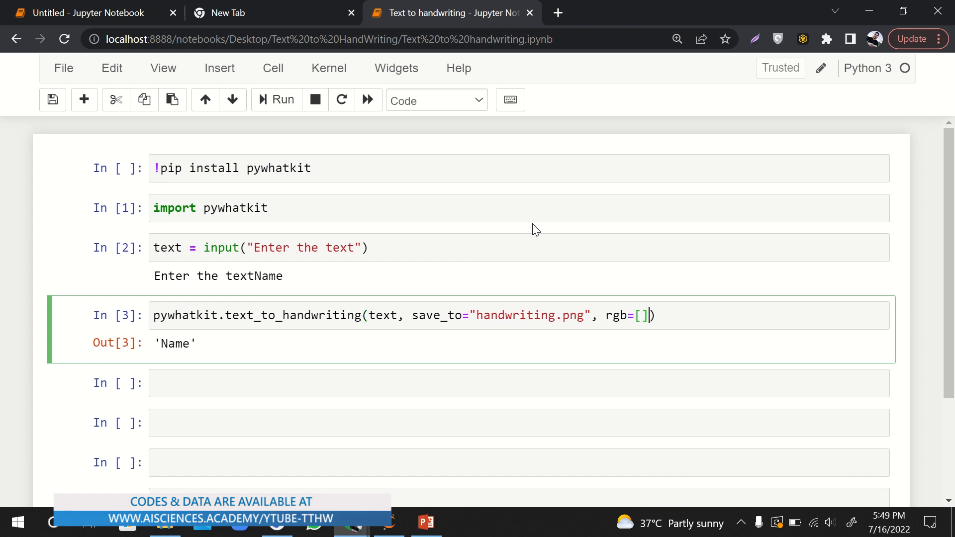
text(0,0,0)
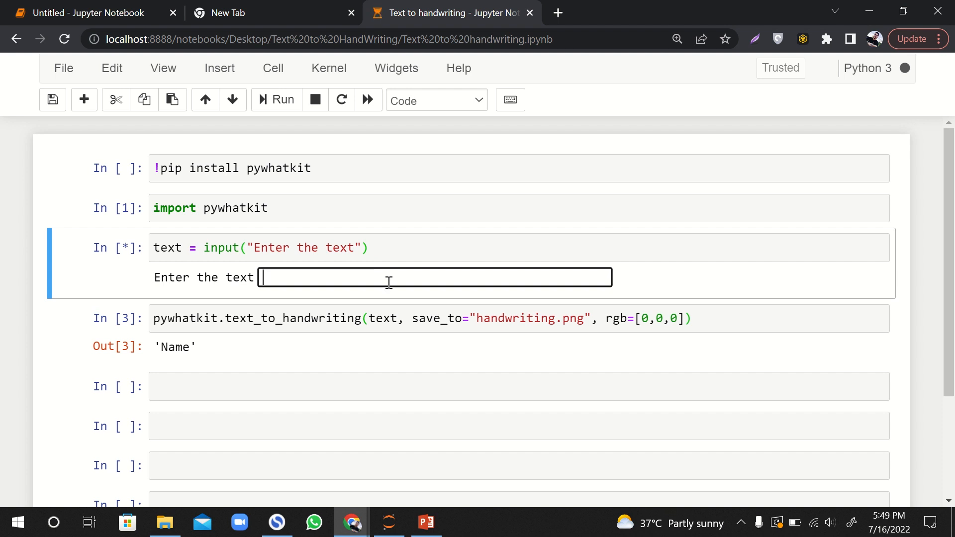
Step: Answer the input prompt with 'I am AI Sciences' and run the conversion cell
text(I am AI Scie)
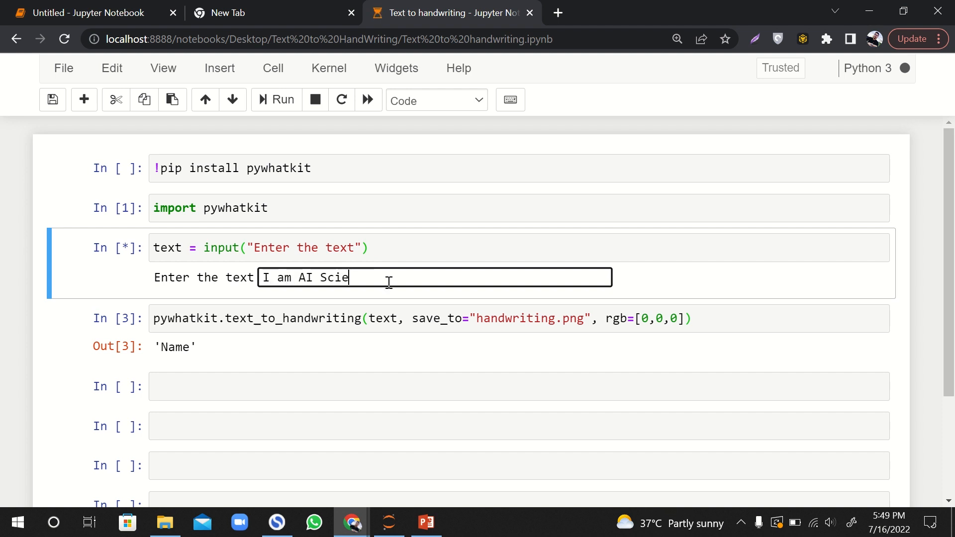
key(enter)
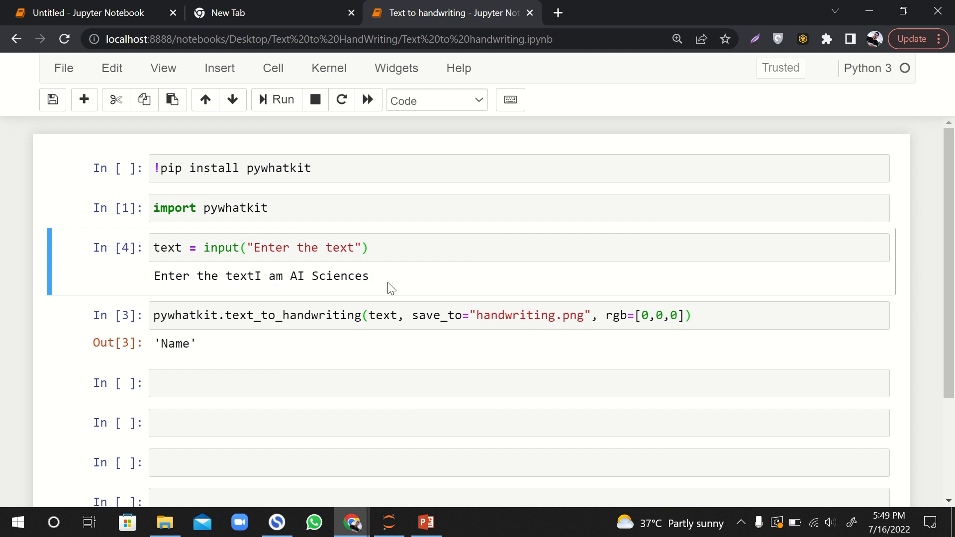
click(275, 100)
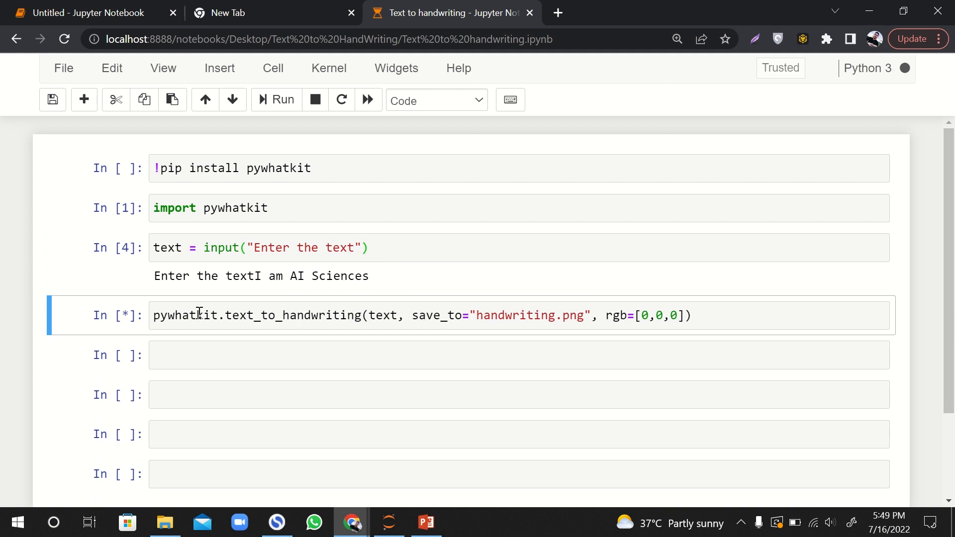
click(275, 99)
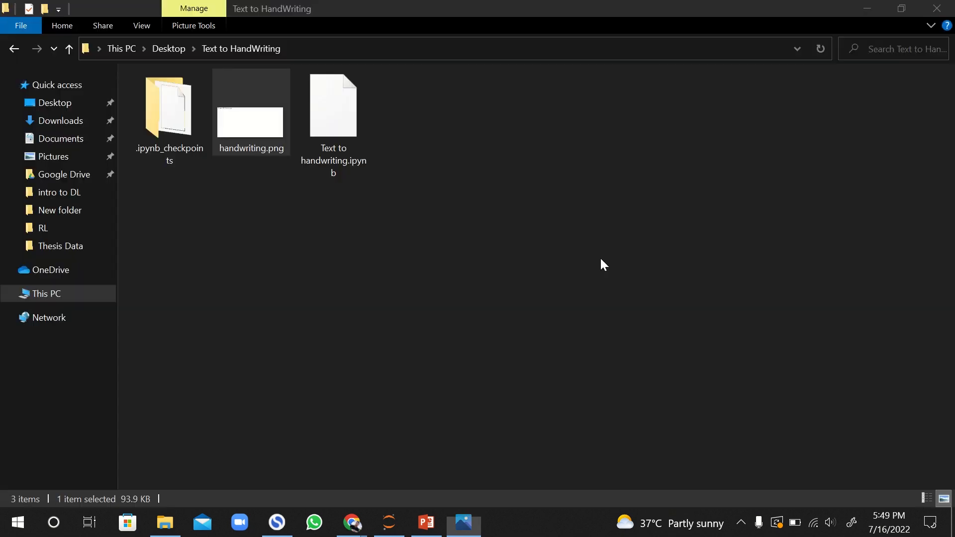
click(351, 523)
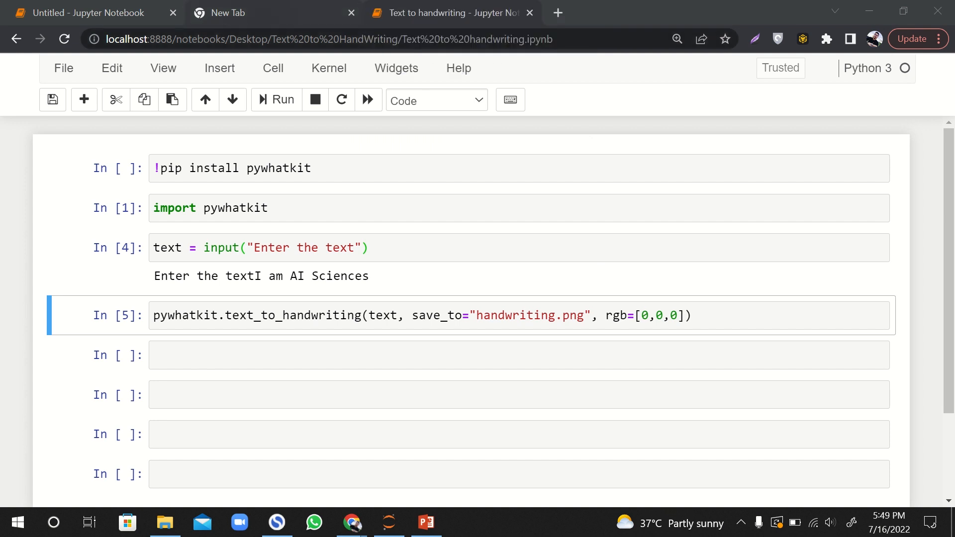
Step: Search Wikipedia for 'foot', open the Football article, and select its first paragraph
click(274, 13)
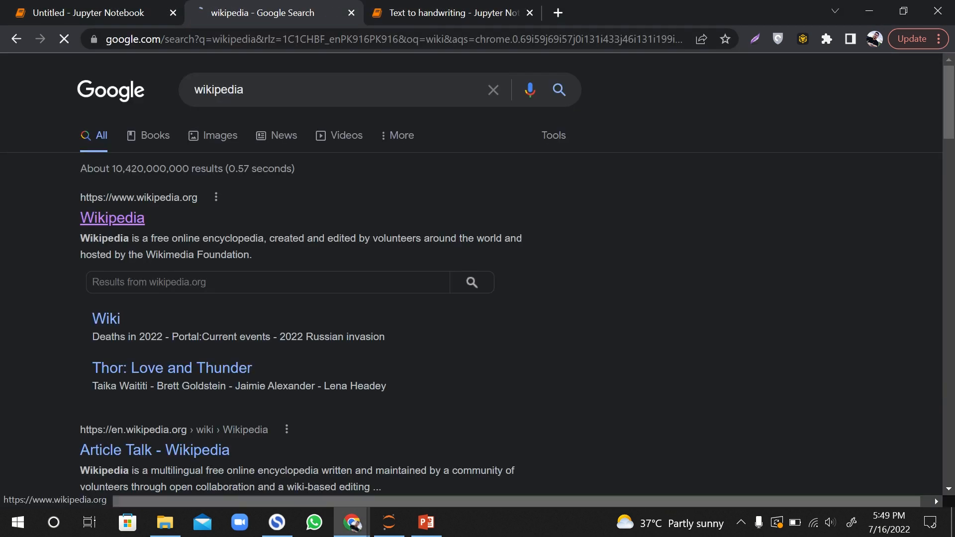
click(112, 218)
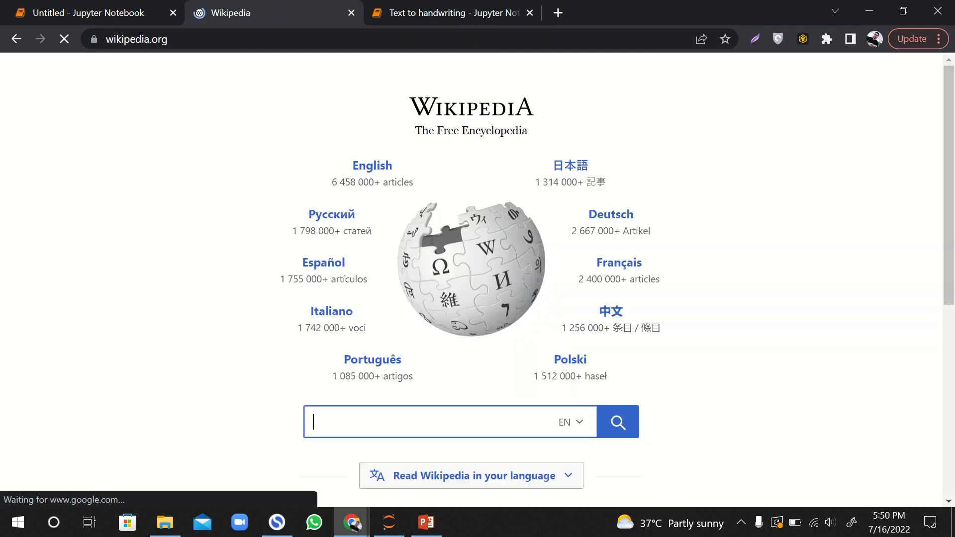
text(foot)
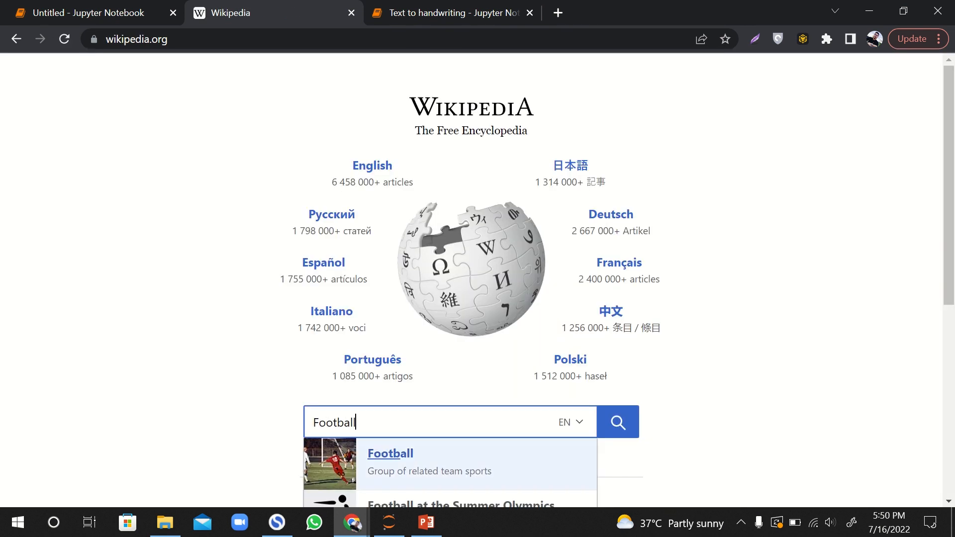
click(389, 454)
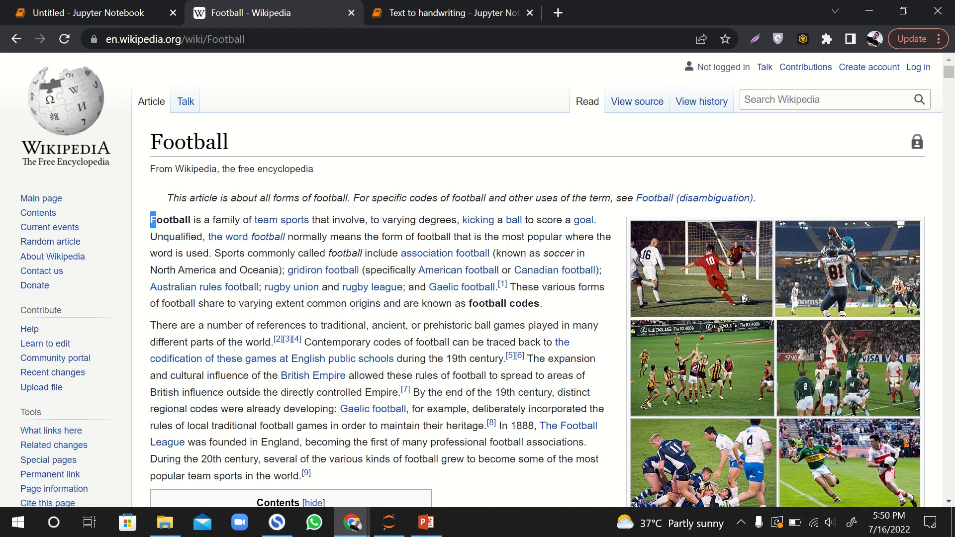
drag(150, 220, 541, 303)
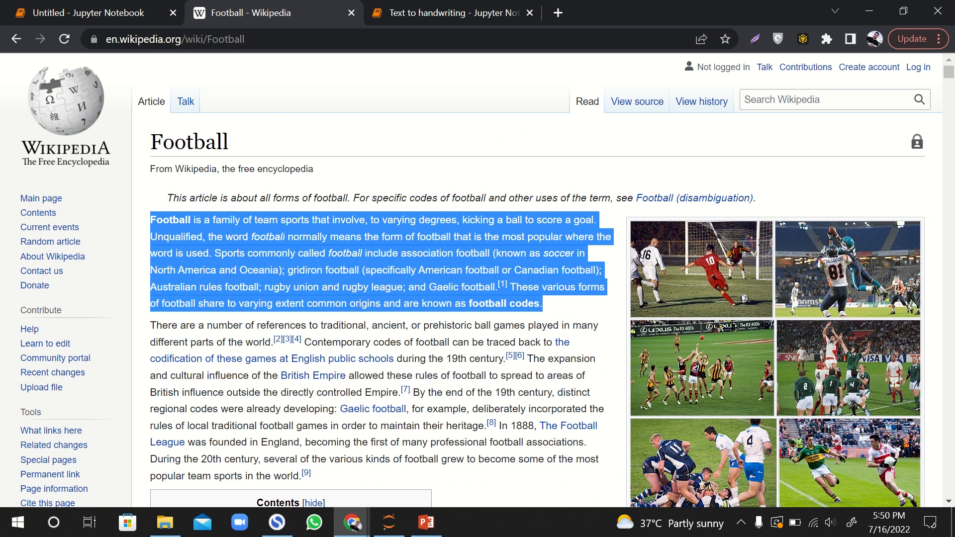
click(449, 12)
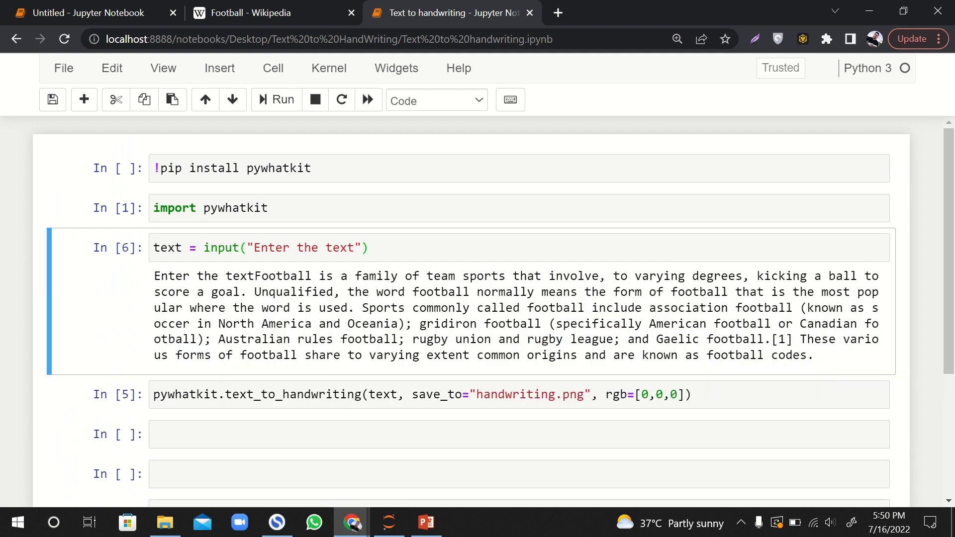
Step: Drag-select the pasted Football paragraph text in the notebook
drag(154, 277, 554, 324)
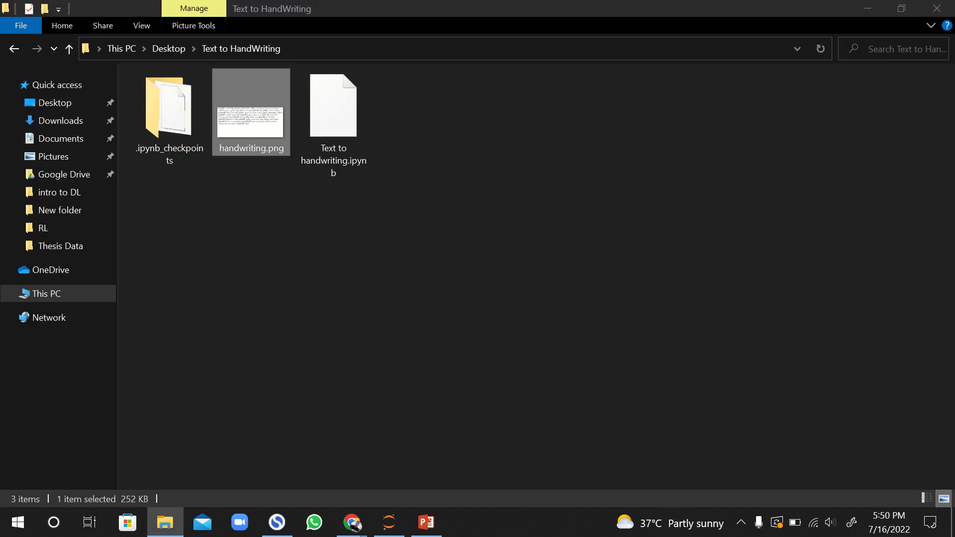
Step: Open handwriting.png in File Explorer to preview the Football handwriting image
double_click(250, 105)
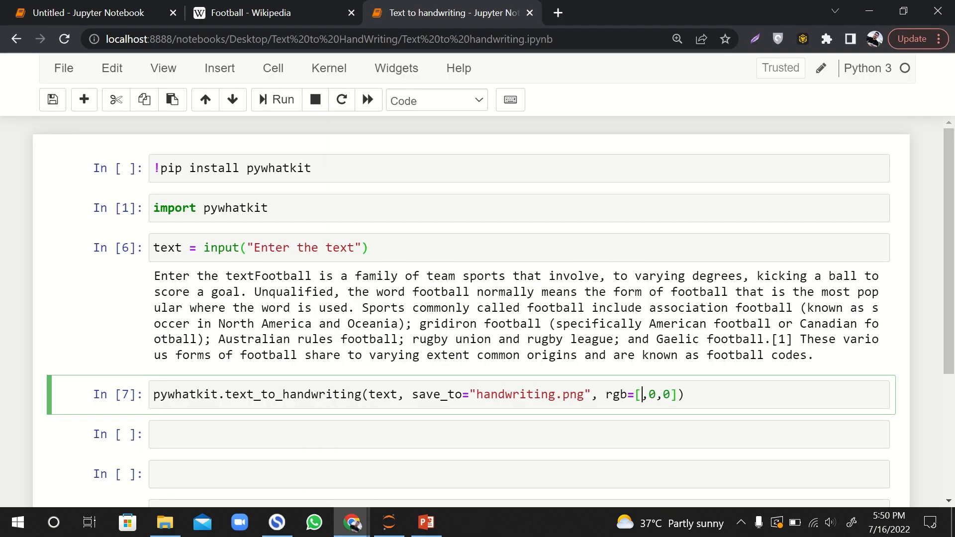
Step: Set the first rgb value to 255, rerun the input cell, and answer with 'I am Sajjad'
text(255)
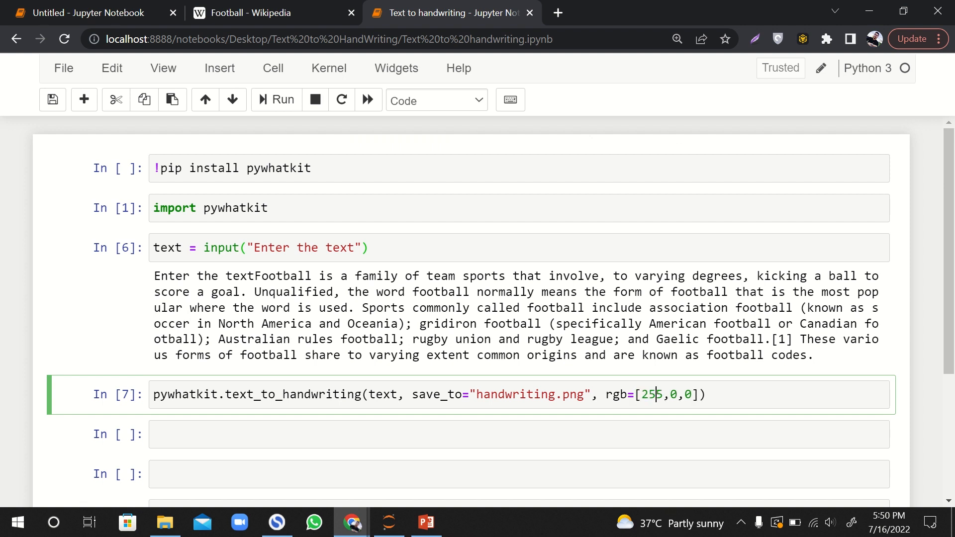
double_click(650, 394)
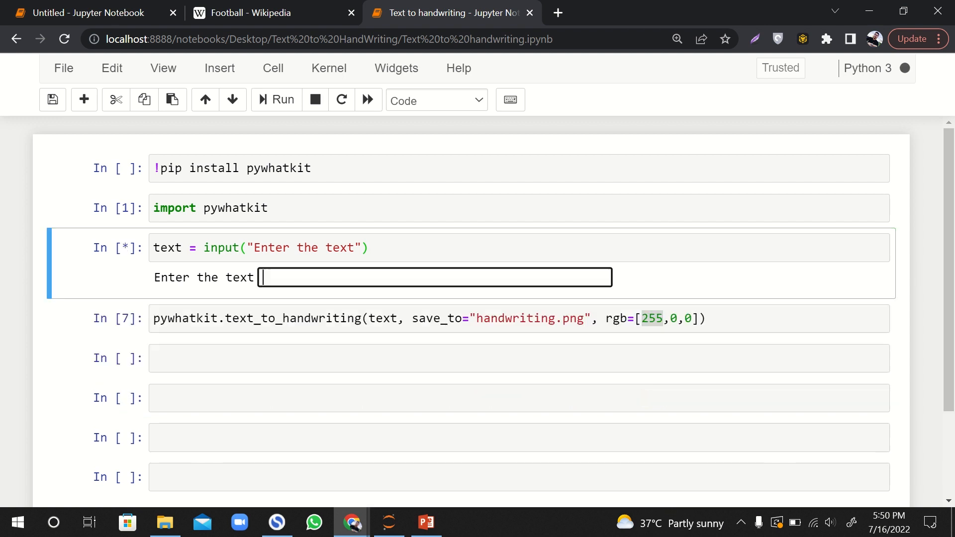
text(I am)
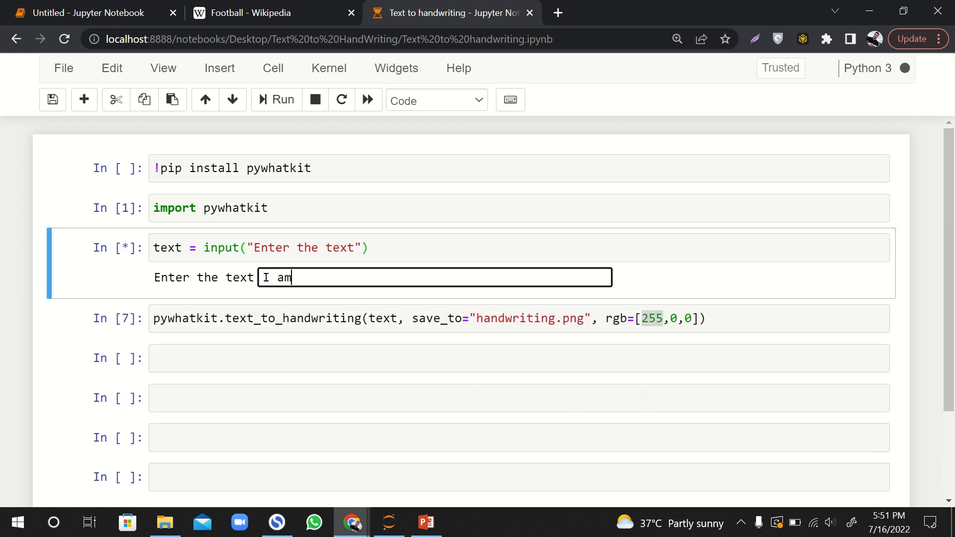
text(Sajjad)
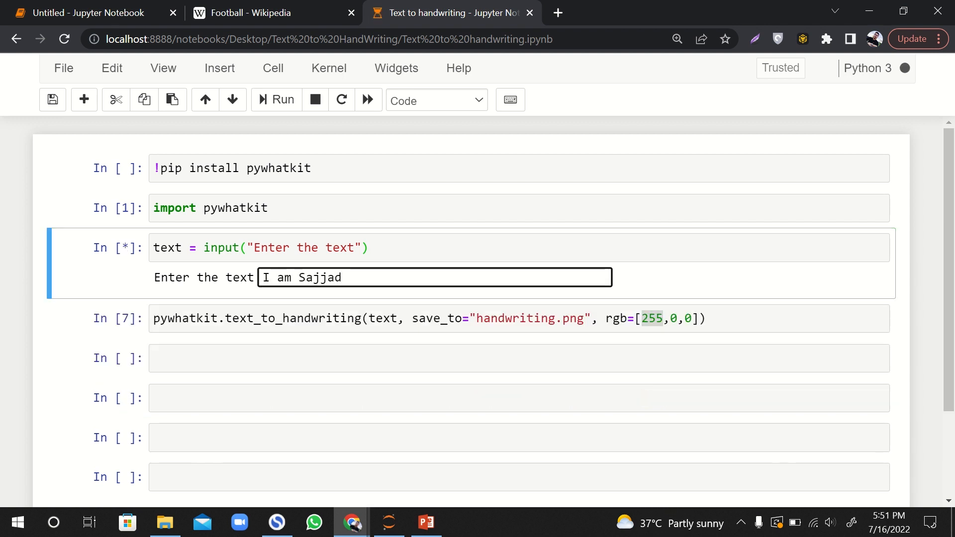
key(enter)
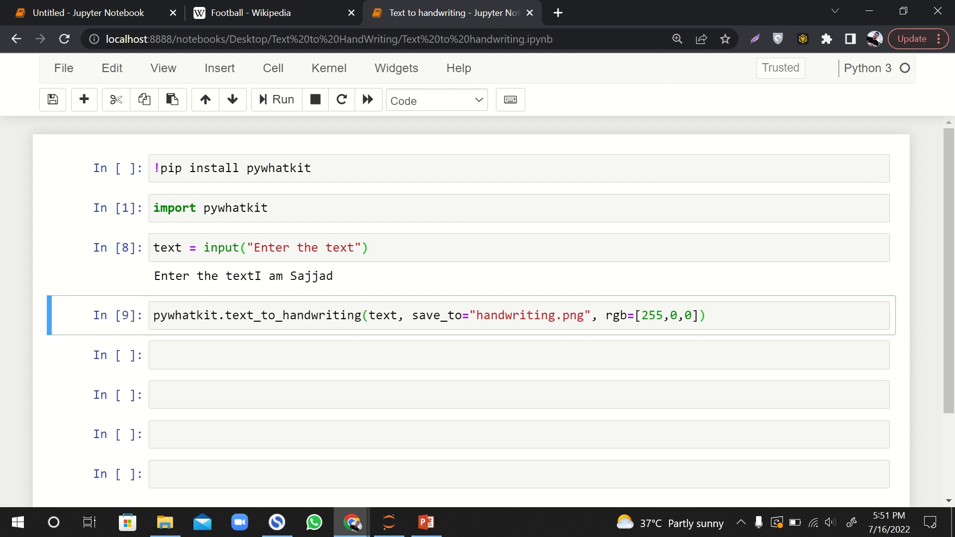
click(165, 522)
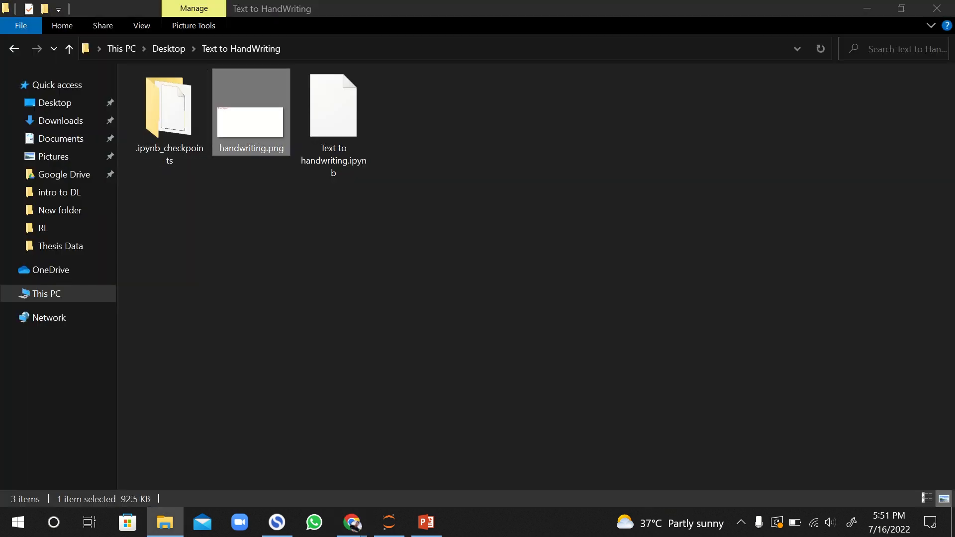
double_click(250, 106)
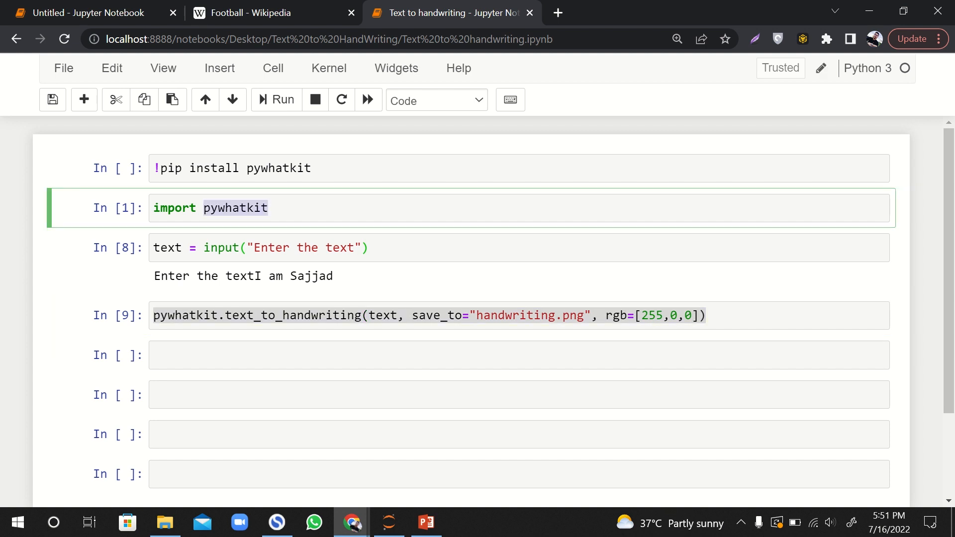
click(261, 247)
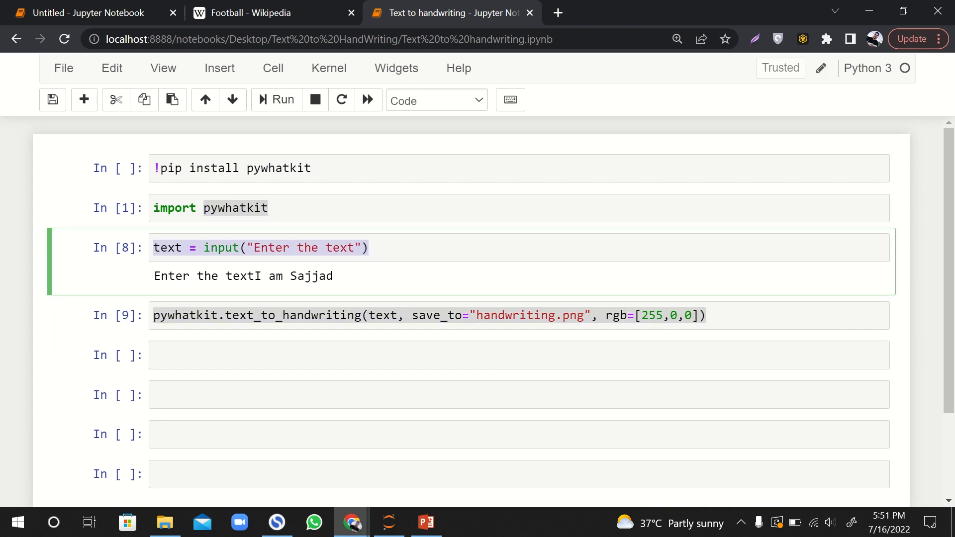